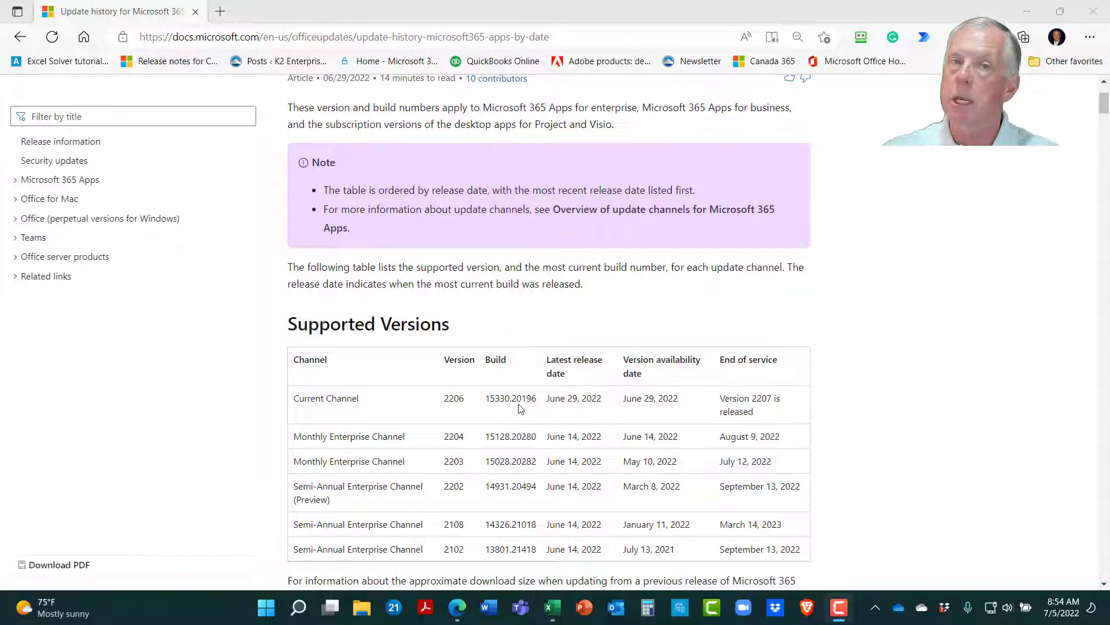
mouse_move(495, 366)
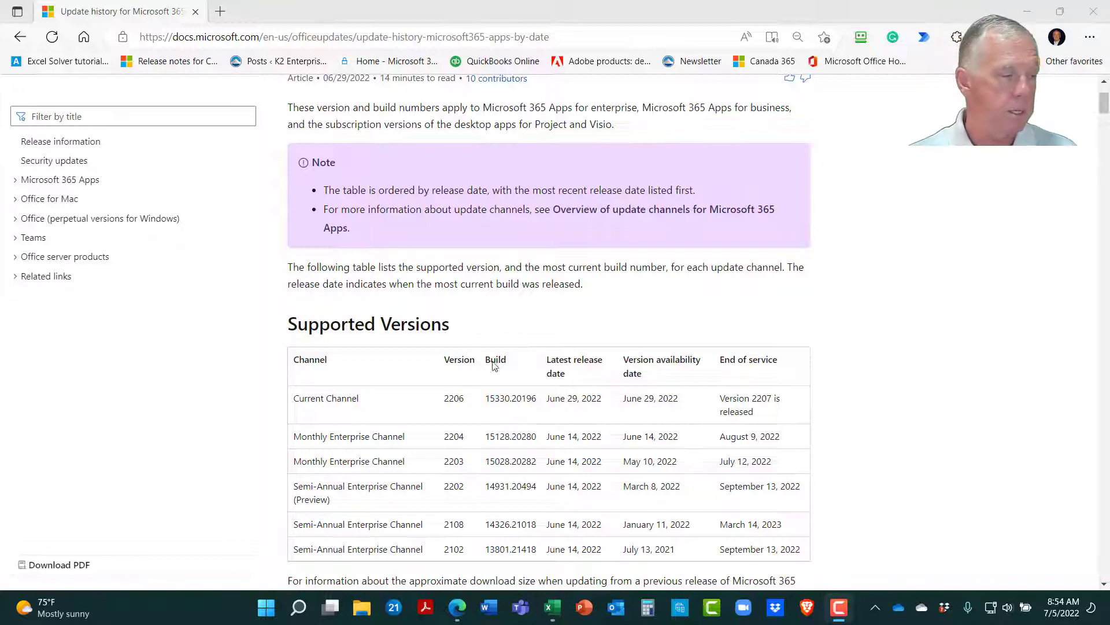
mouse_move(77, 185)
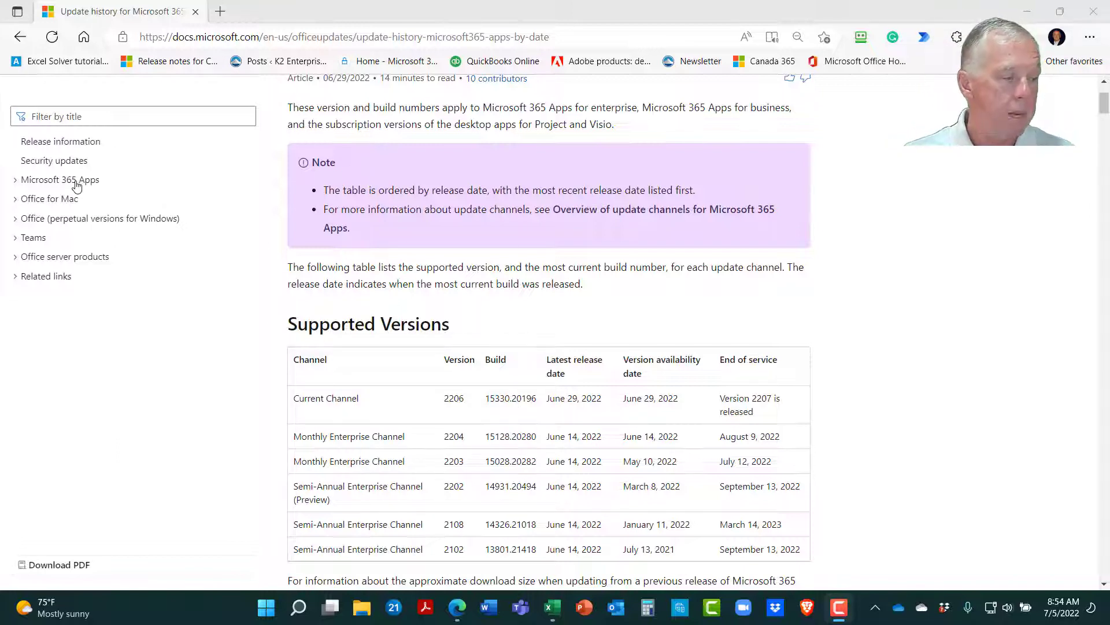
Expand Microsoft 365 Apps > Current Channel in the navigation and open its Release Notes.
click(60, 179)
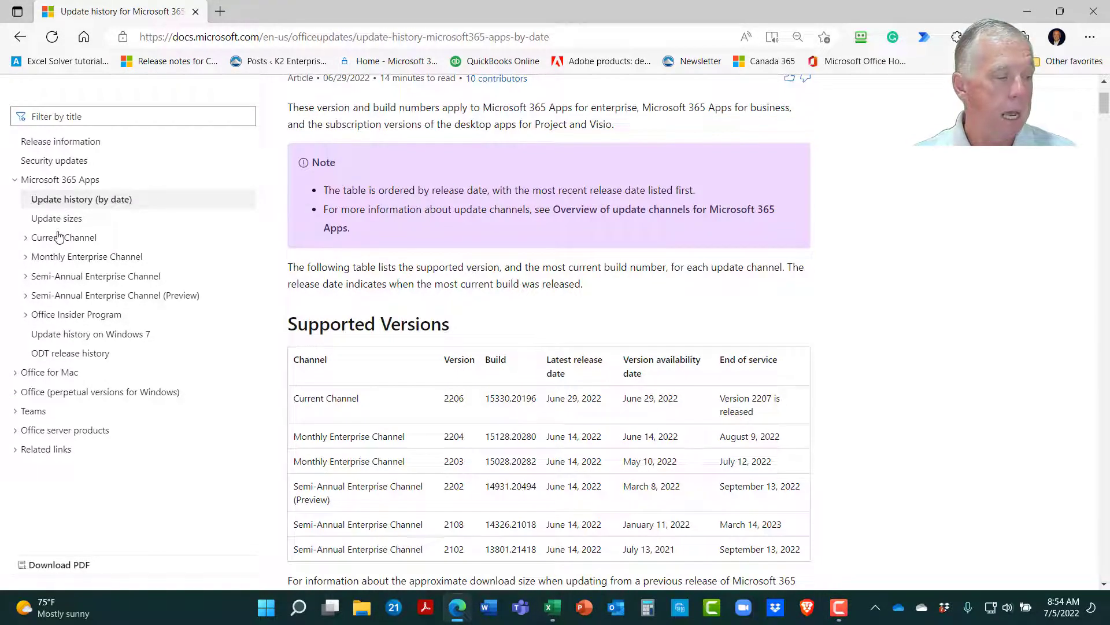
click(64, 237)
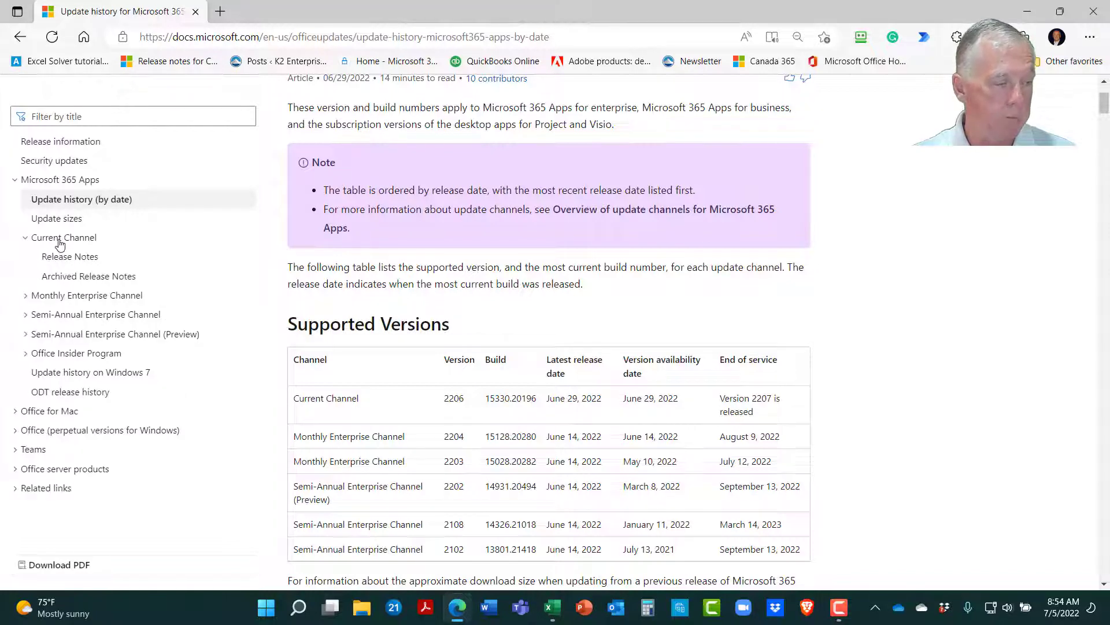
click(69, 256)
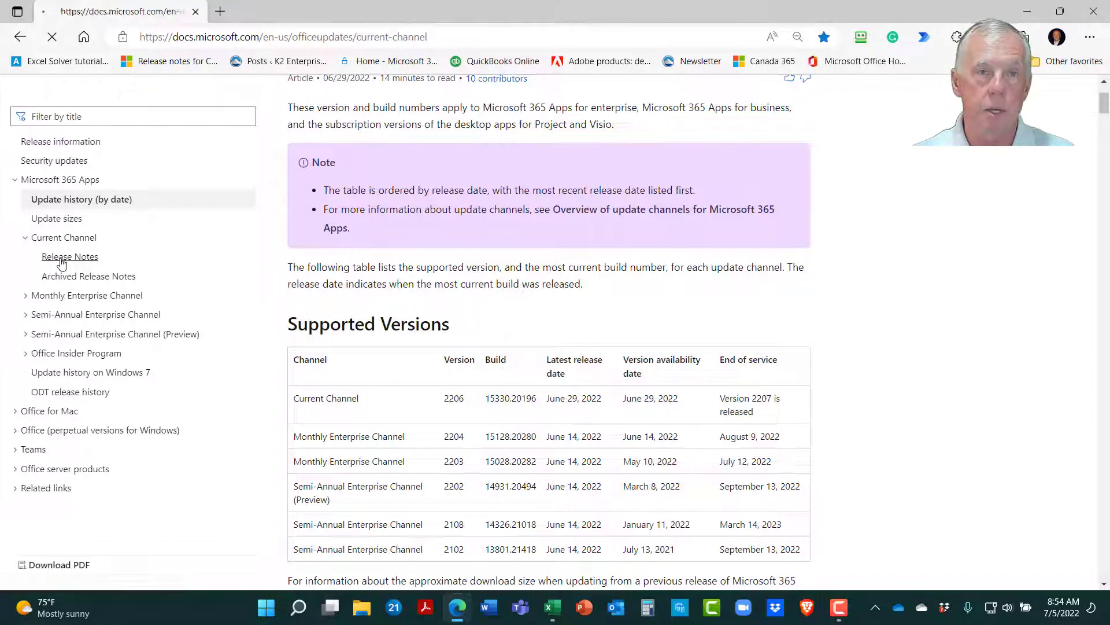
Scroll to Version 2206 and highlight the 'Copy data from the status bar' note.
click(69, 256)
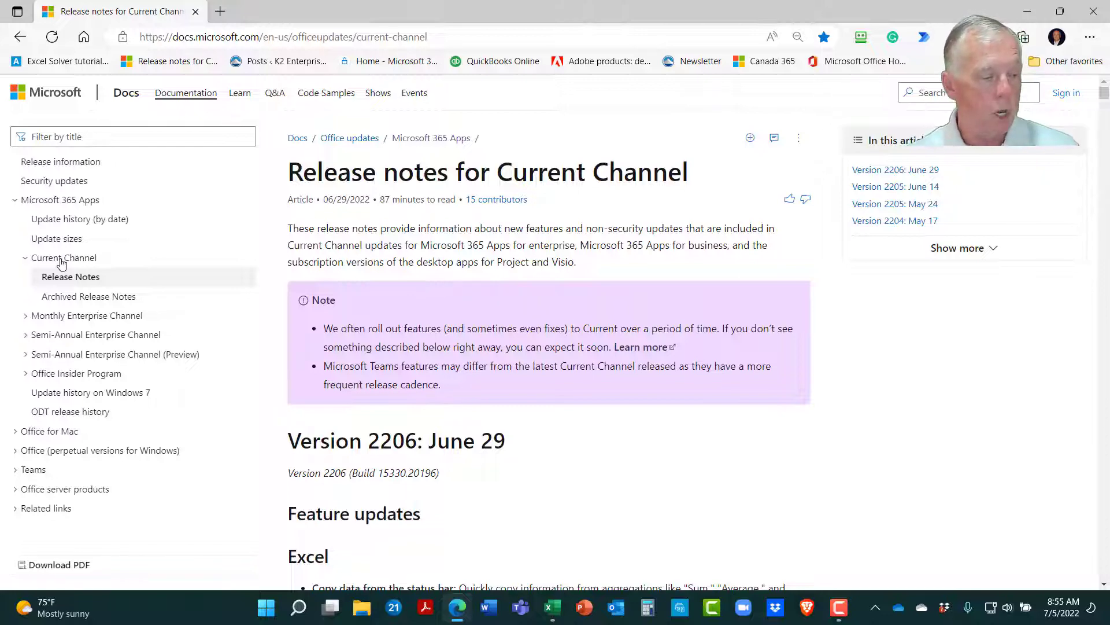
scroll(down, 3)
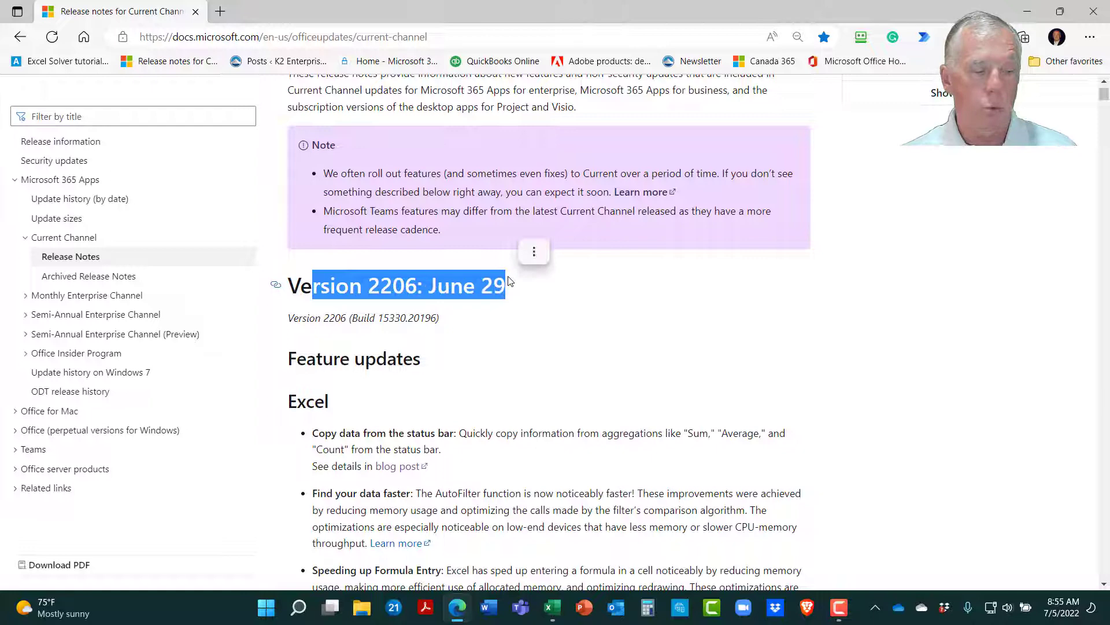
scroll(down, 3)
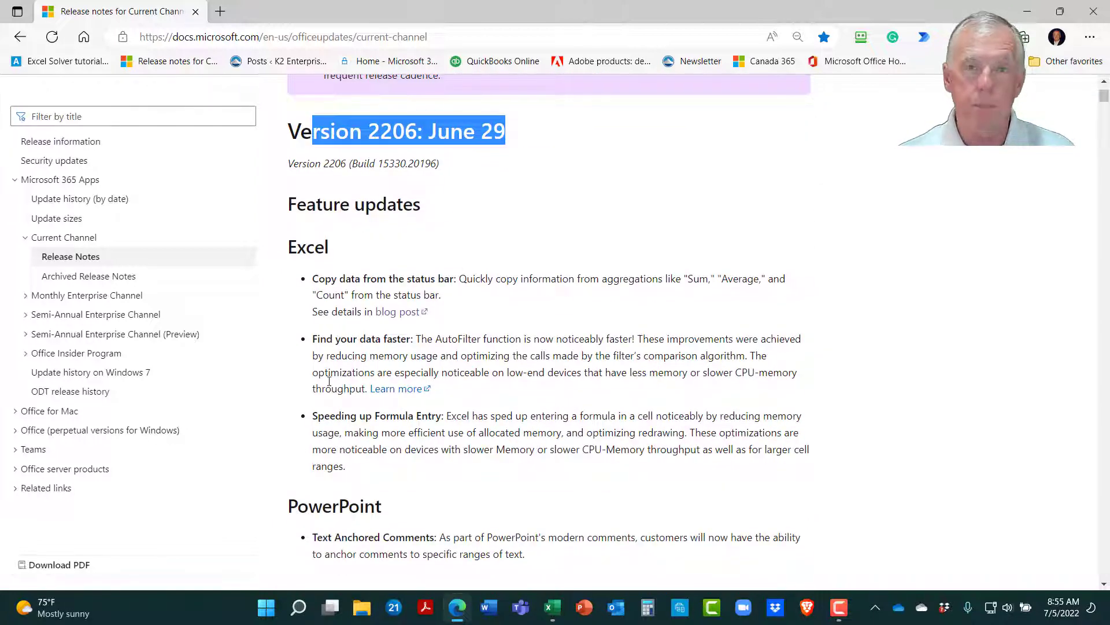
double_click(322, 279)
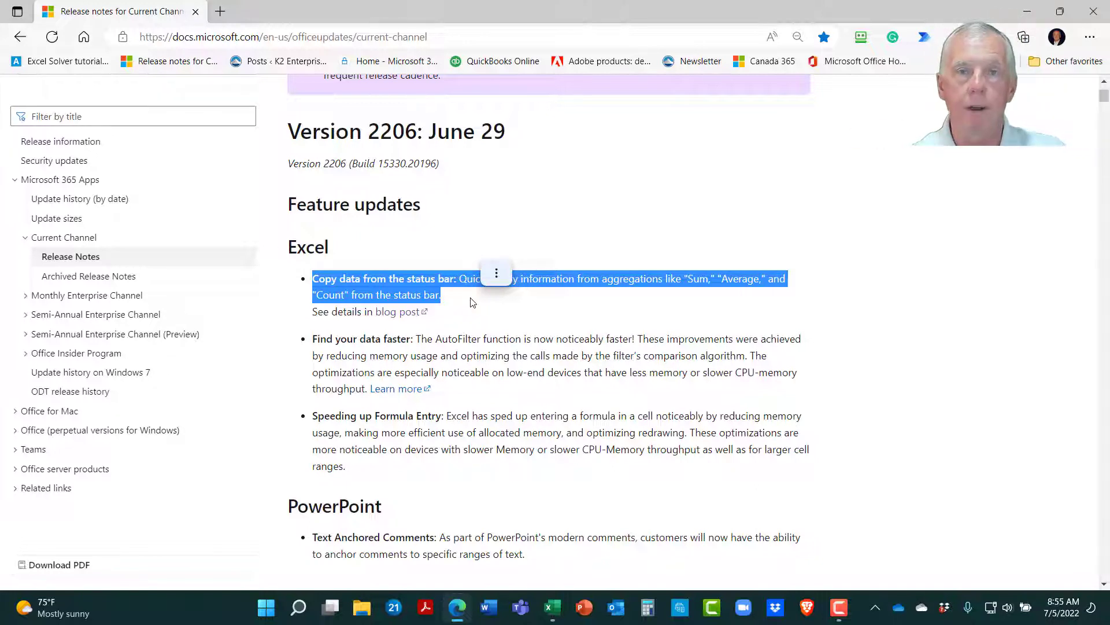
mouse_move(95, 236)
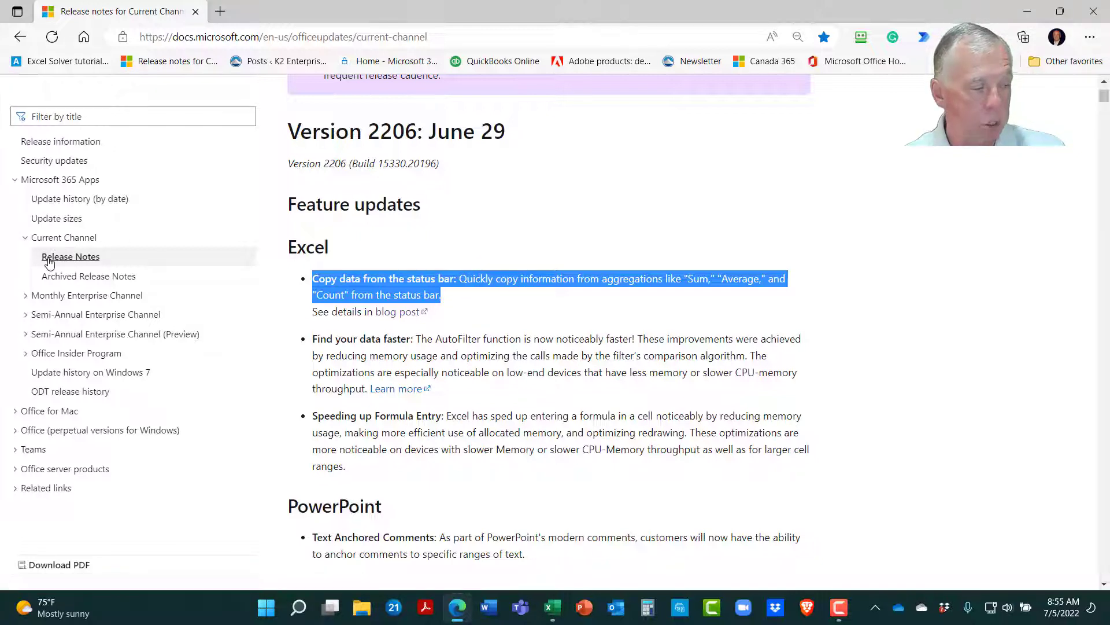
Open the Monthly Enterprise Channel release notes, then close Microsoft Edge.
click(86, 295)
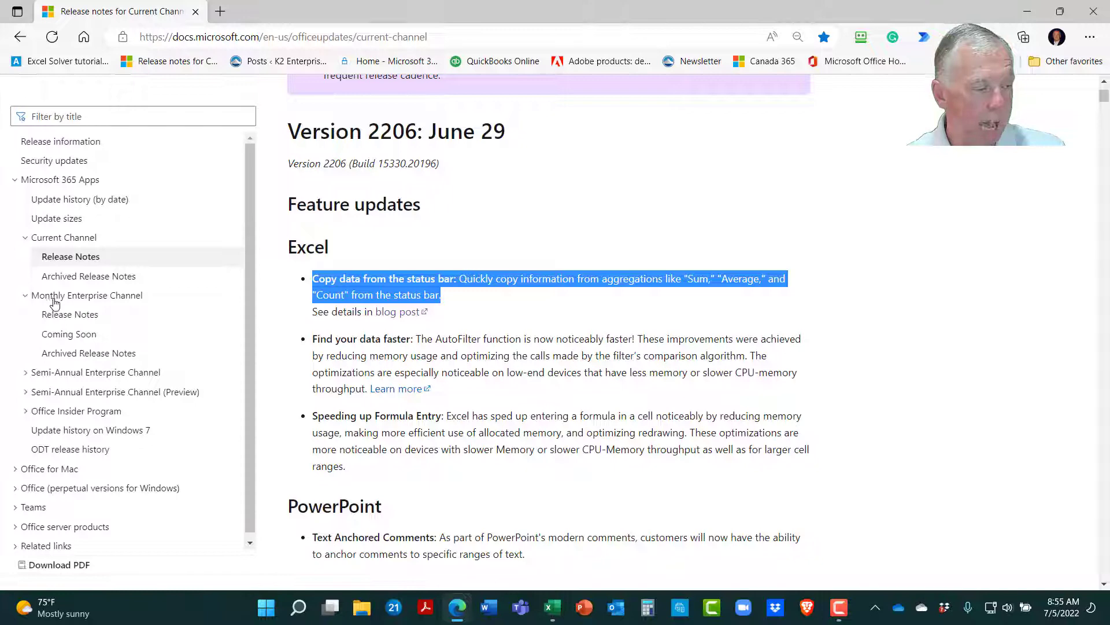
click(69, 314)
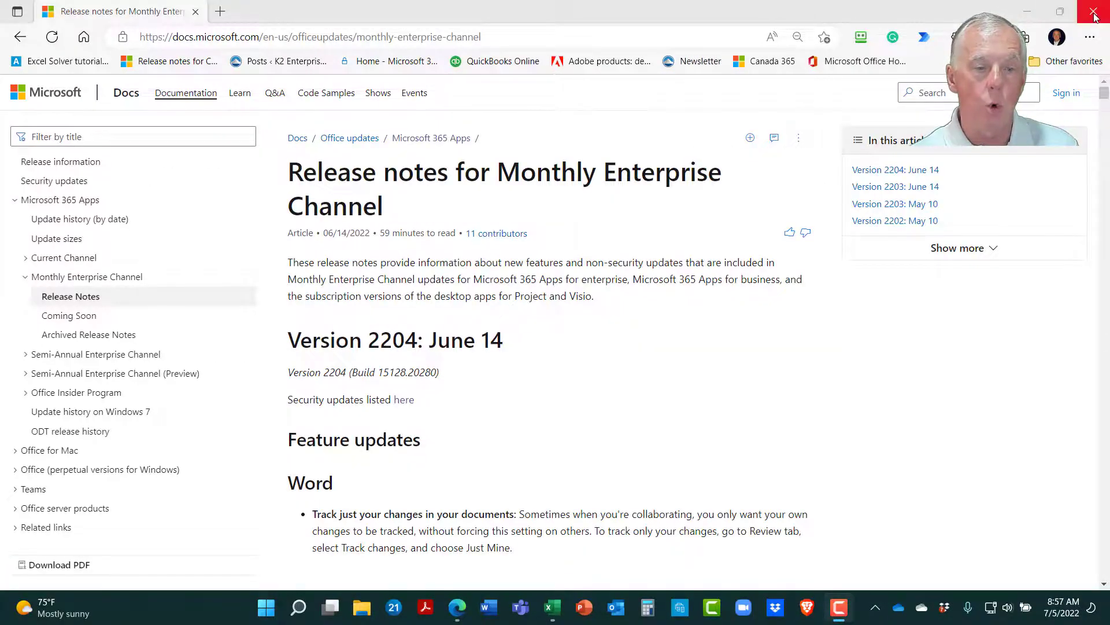
click(1094, 12)
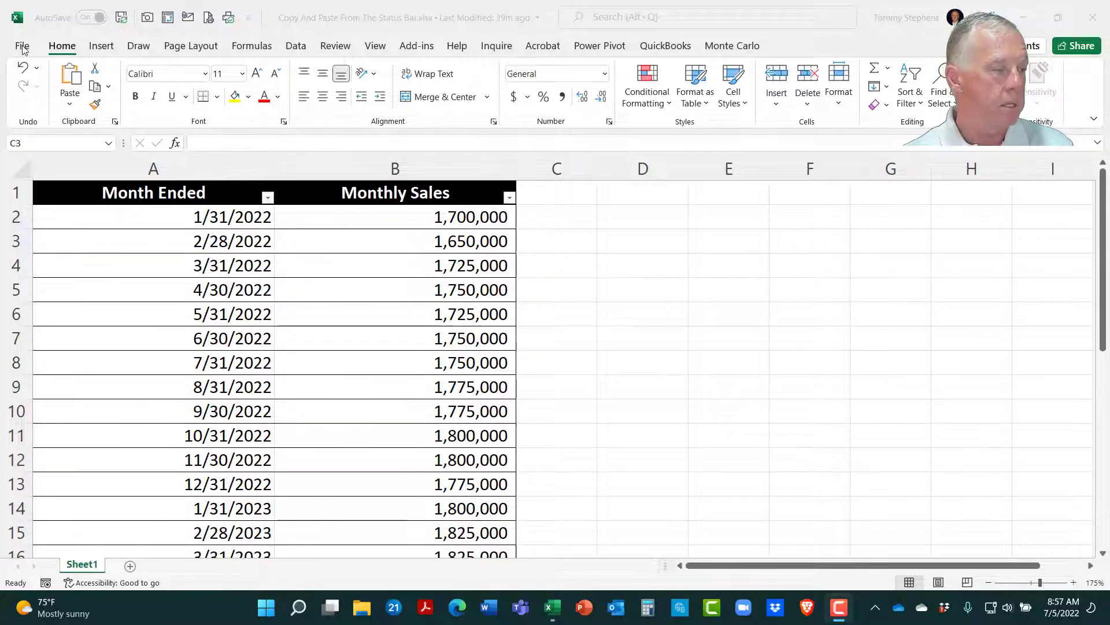
Open the File backstage Home page listing recent workbooks and templates.
click(21, 45)
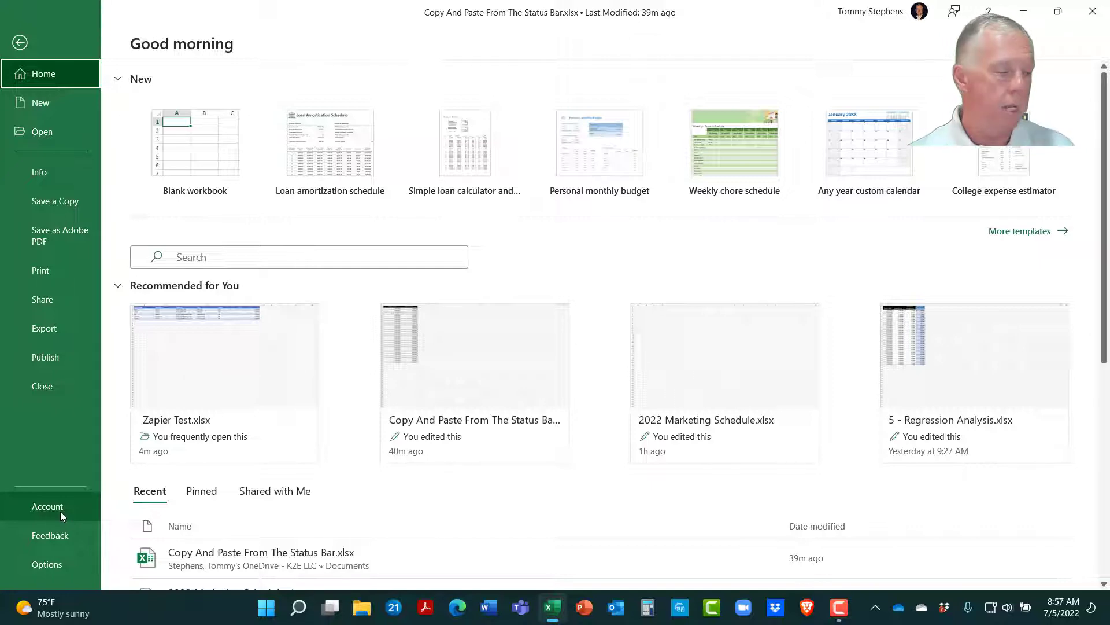
Check the Account page (Version 2205, Current Channel), then return to the Monthly Sales sheet.
click(47, 505)
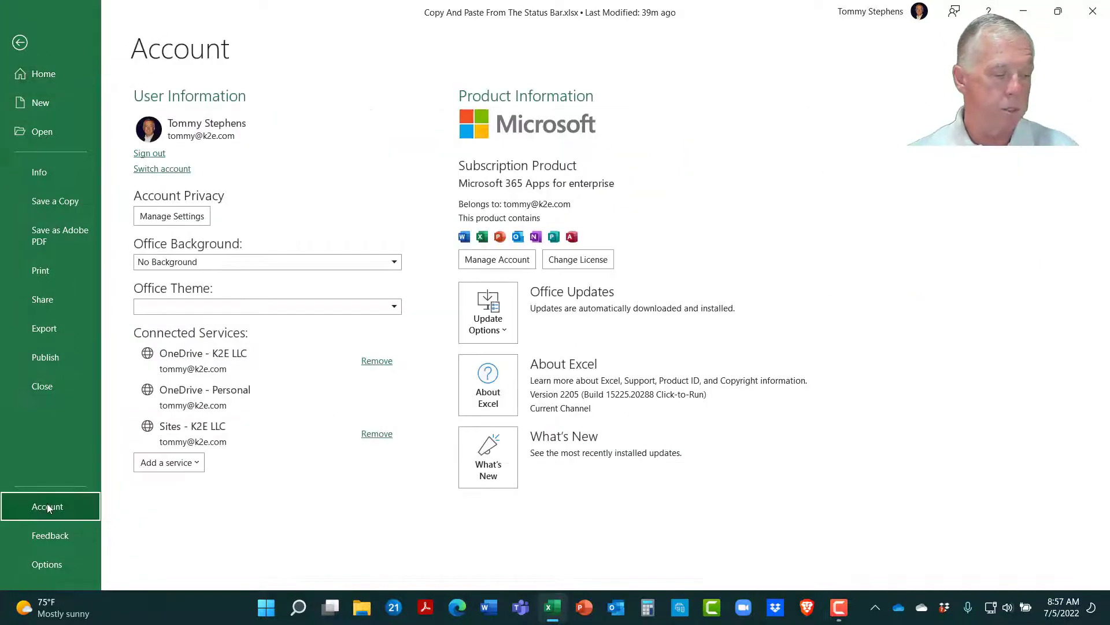
mouse_move(796, 485)
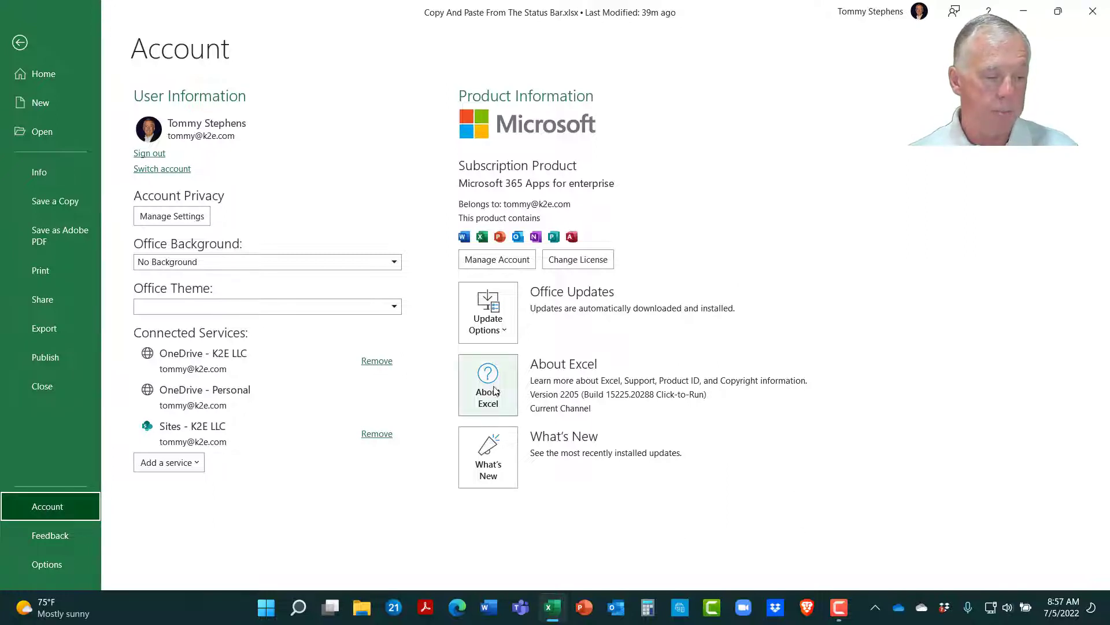
mouse_move(602, 369)
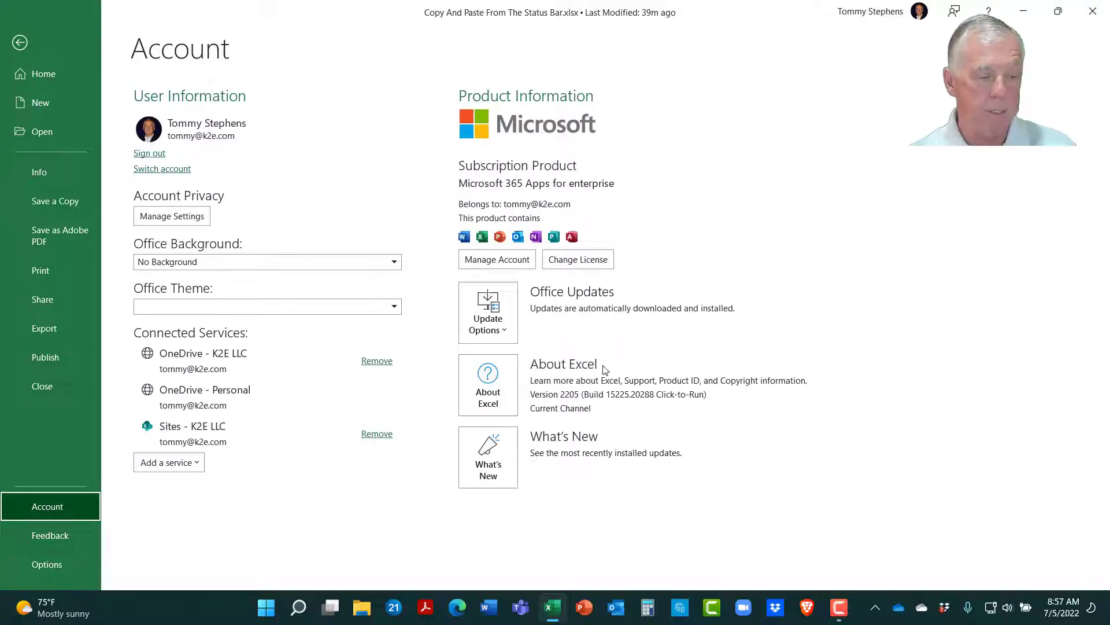
mouse_move(574, 400)
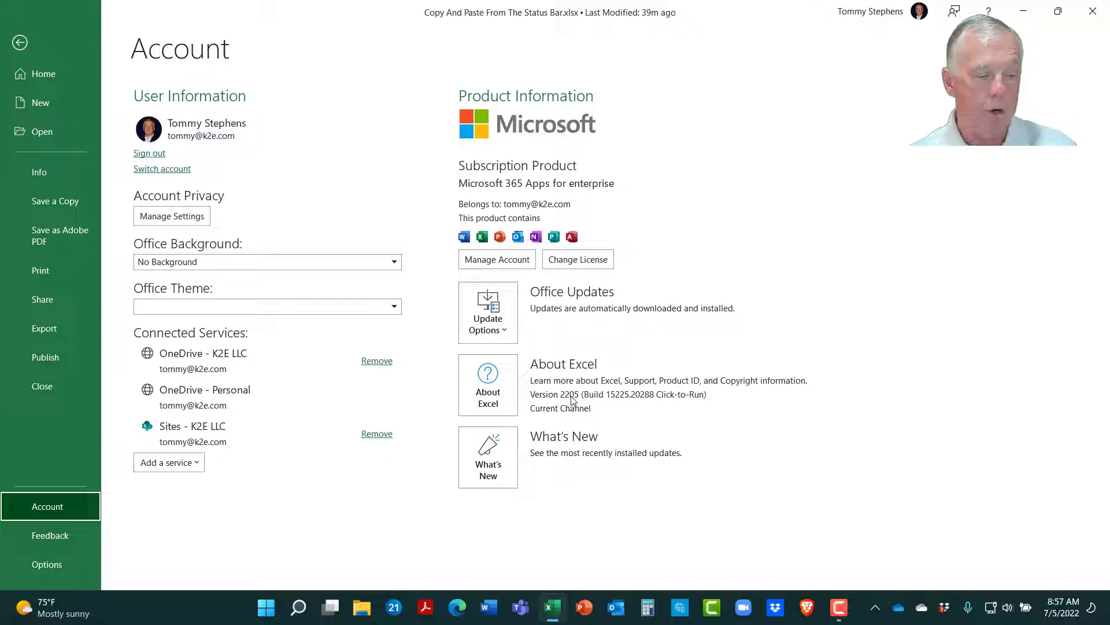
mouse_move(572, 414)
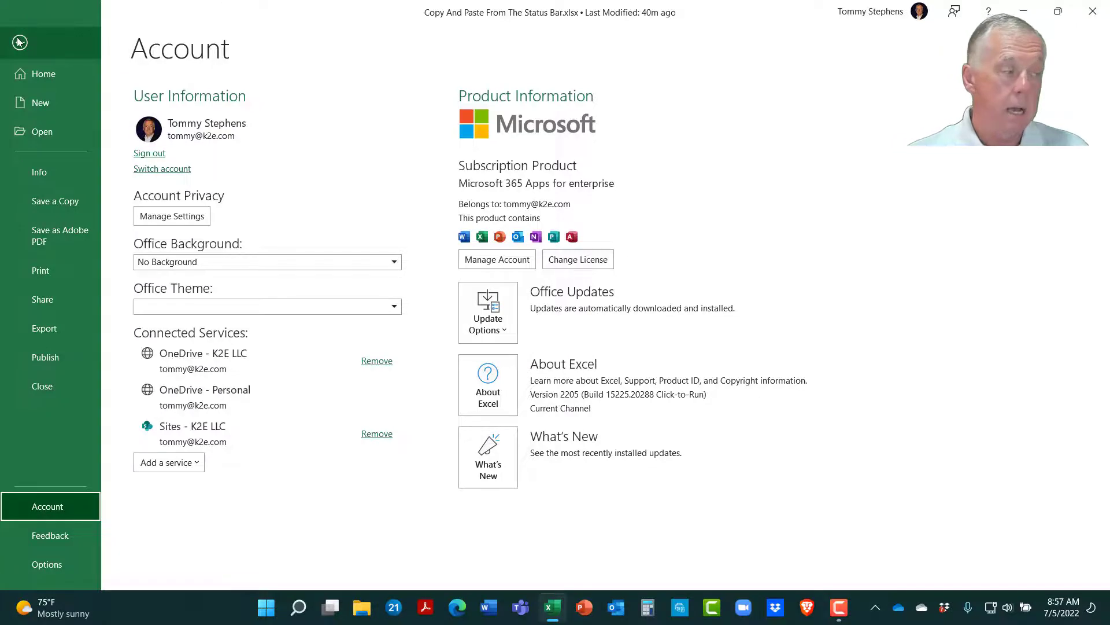
click(19, 42)
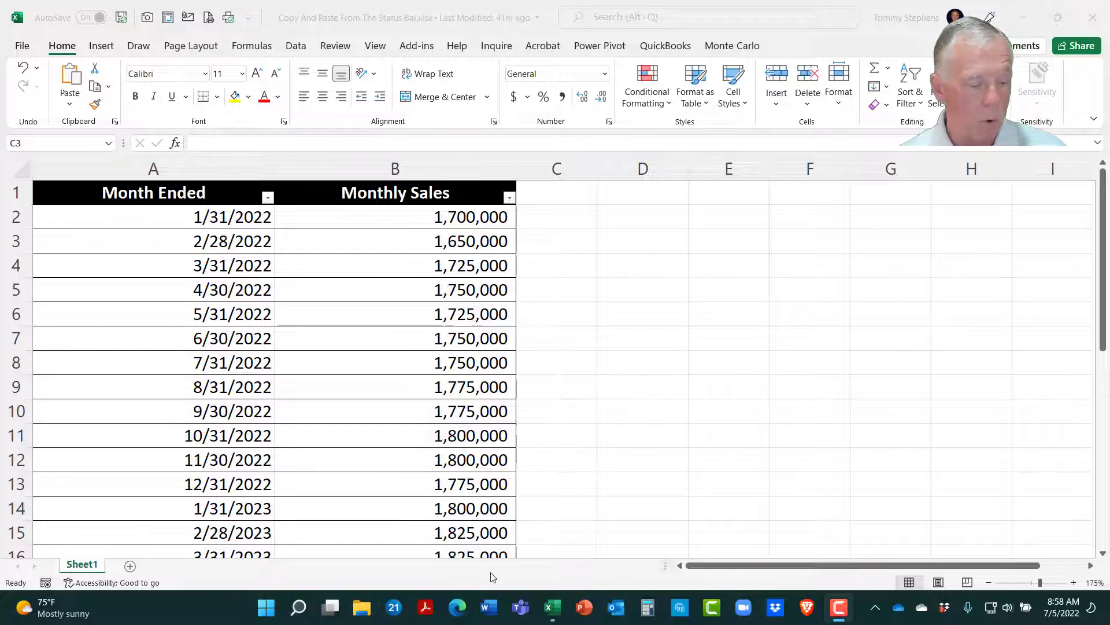
mouse_move(248, 579)
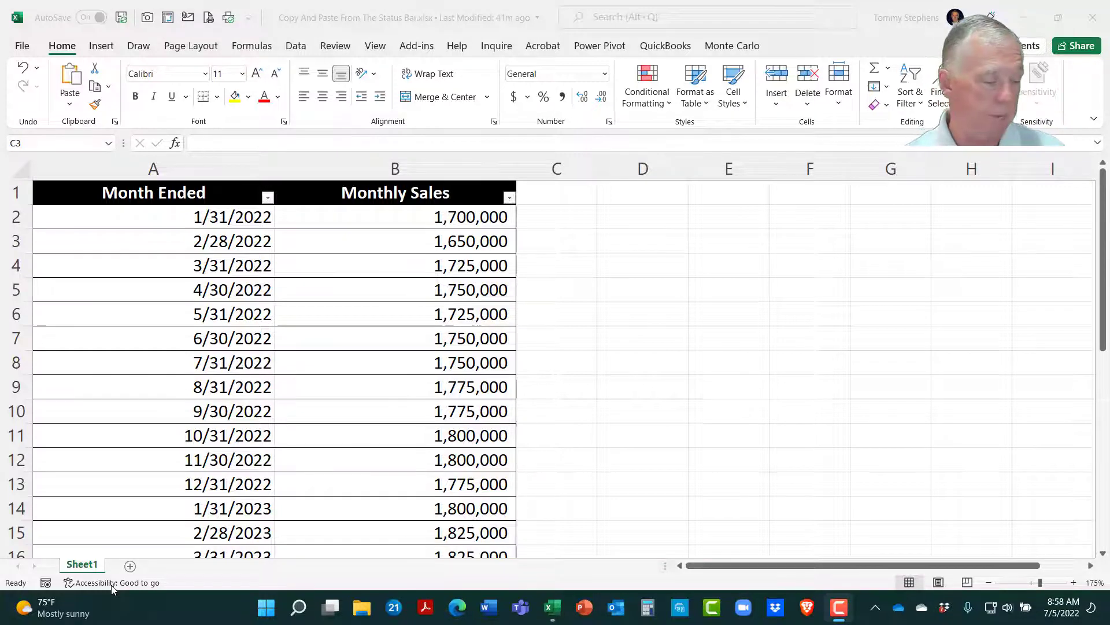
mouse_move(215, 586)
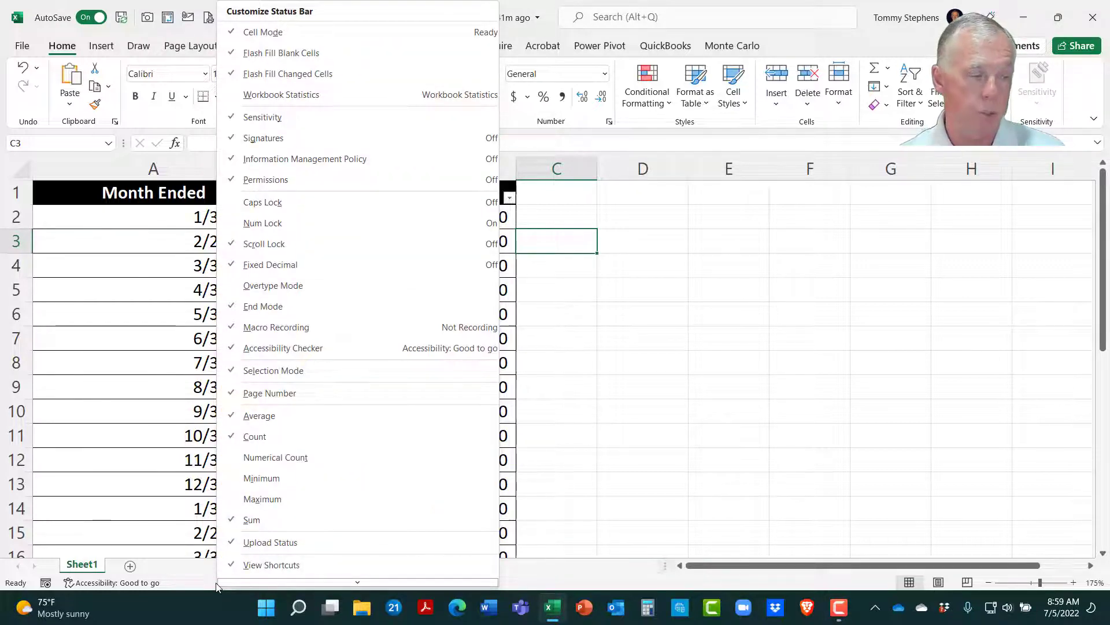
mouse_move(296, 436)
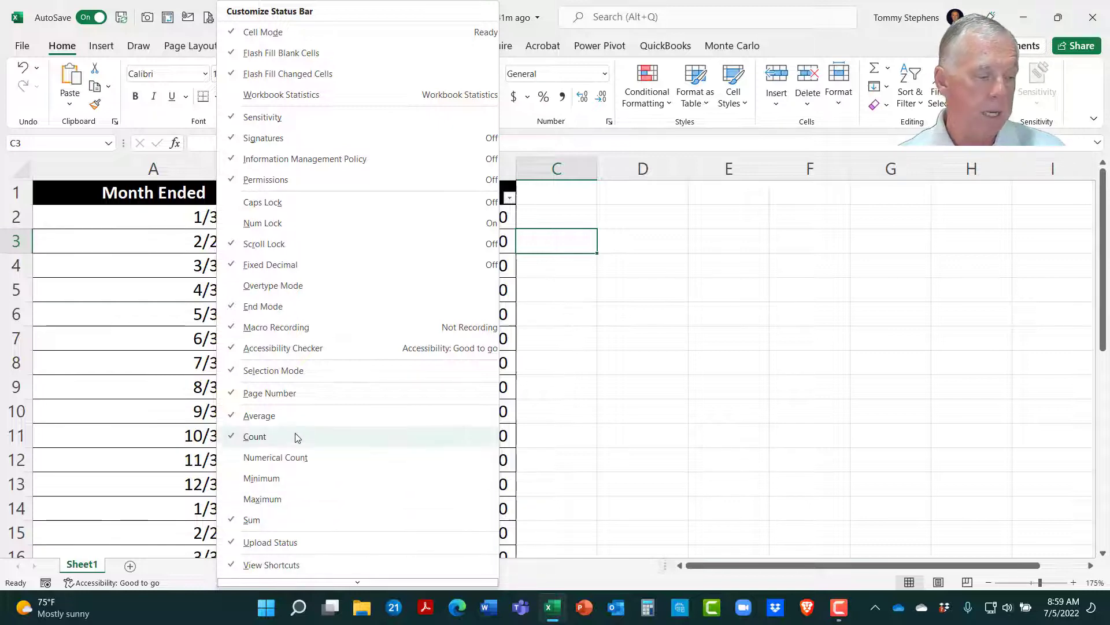
mouse_move(287, 519)
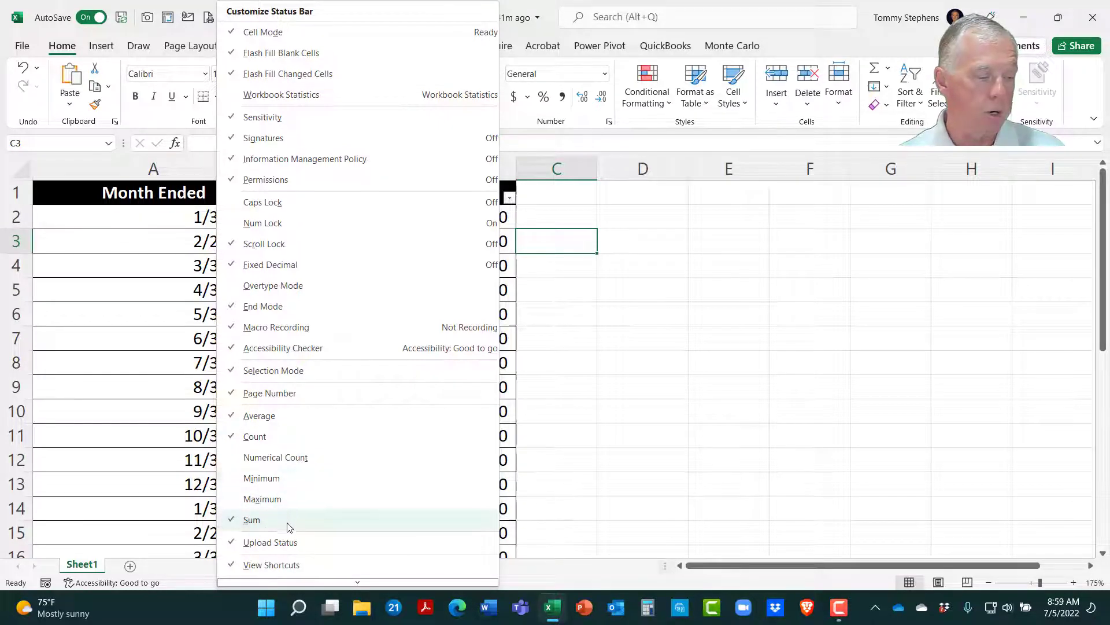
mouse_move(286, 416)
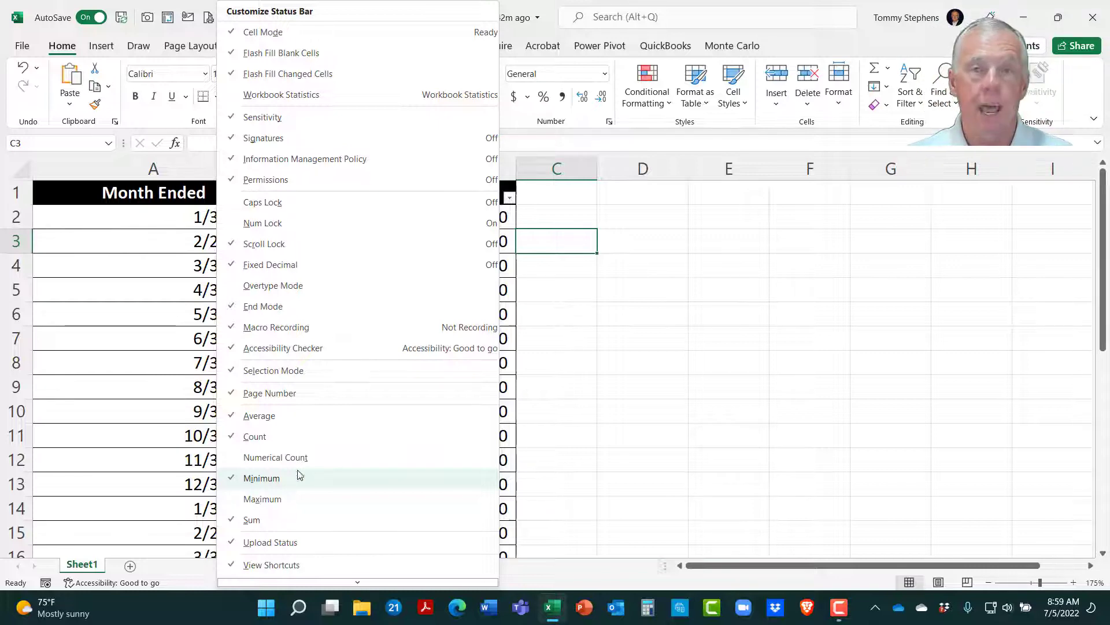
mouse_move(711, 487)
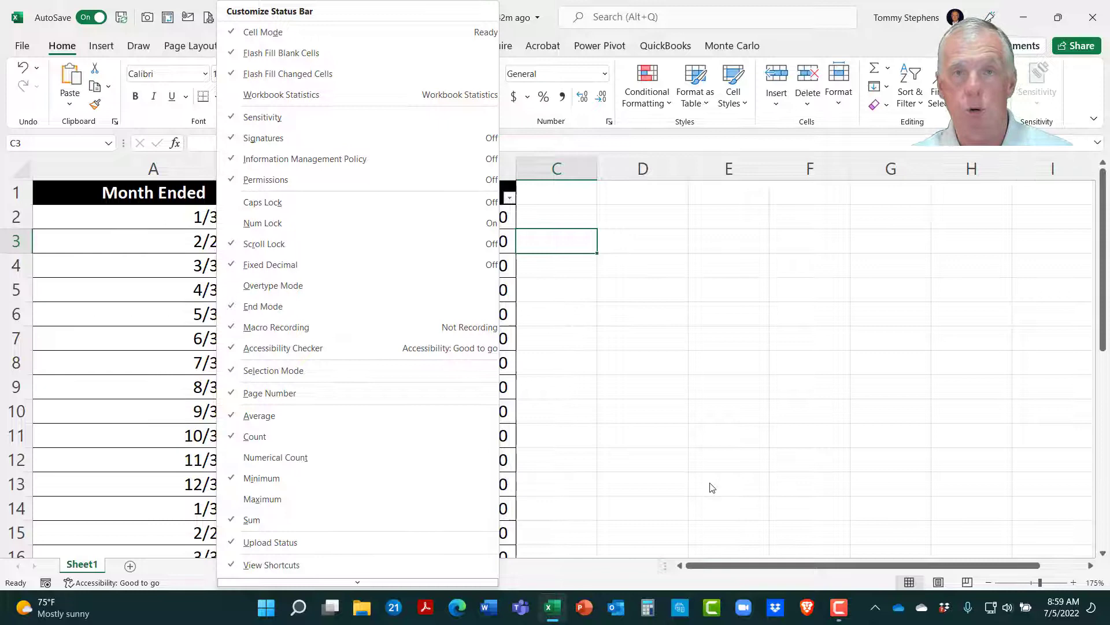
Close the status bar options menu with Minimum now enabled.
click(706, 474)
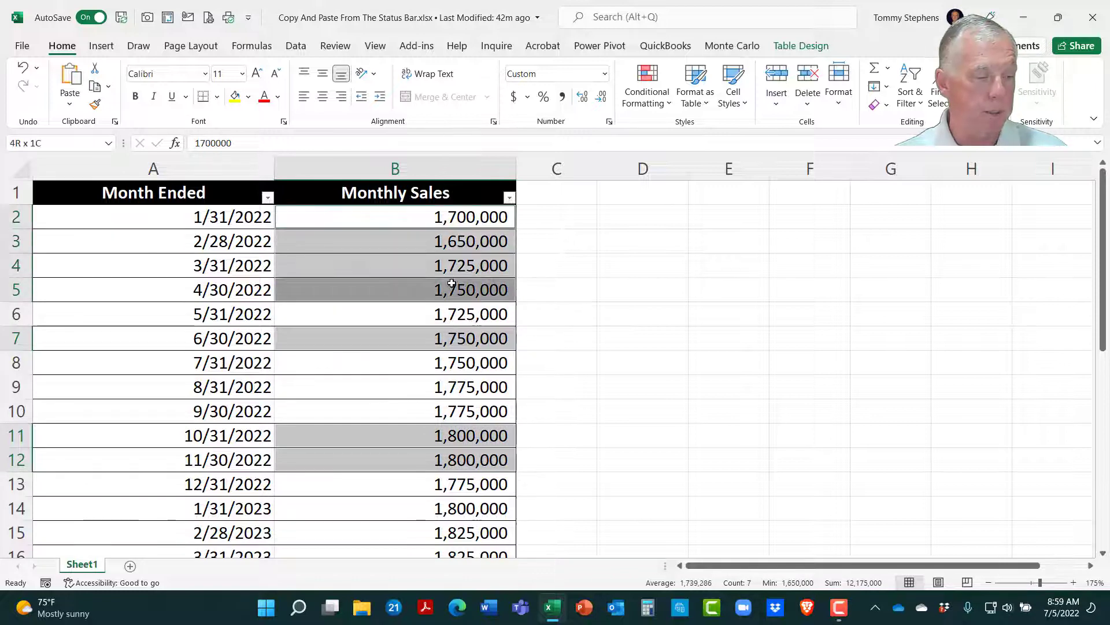
Add another sales amount to the seven-cell selection totalling 12,175,000.
click(395, 216)
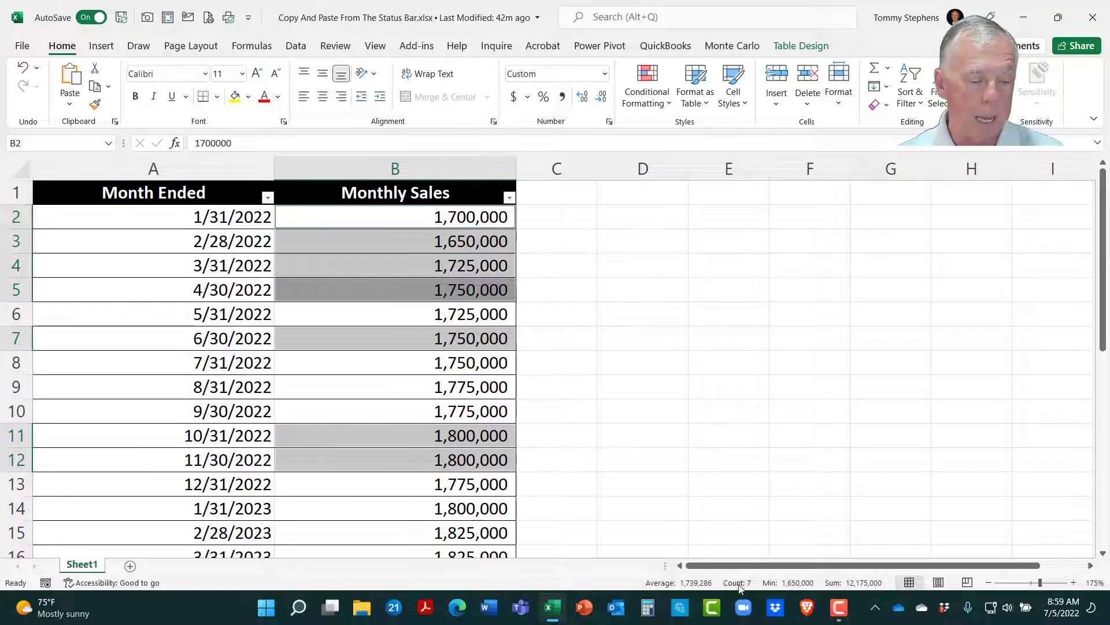
mouse_move(737, 582)
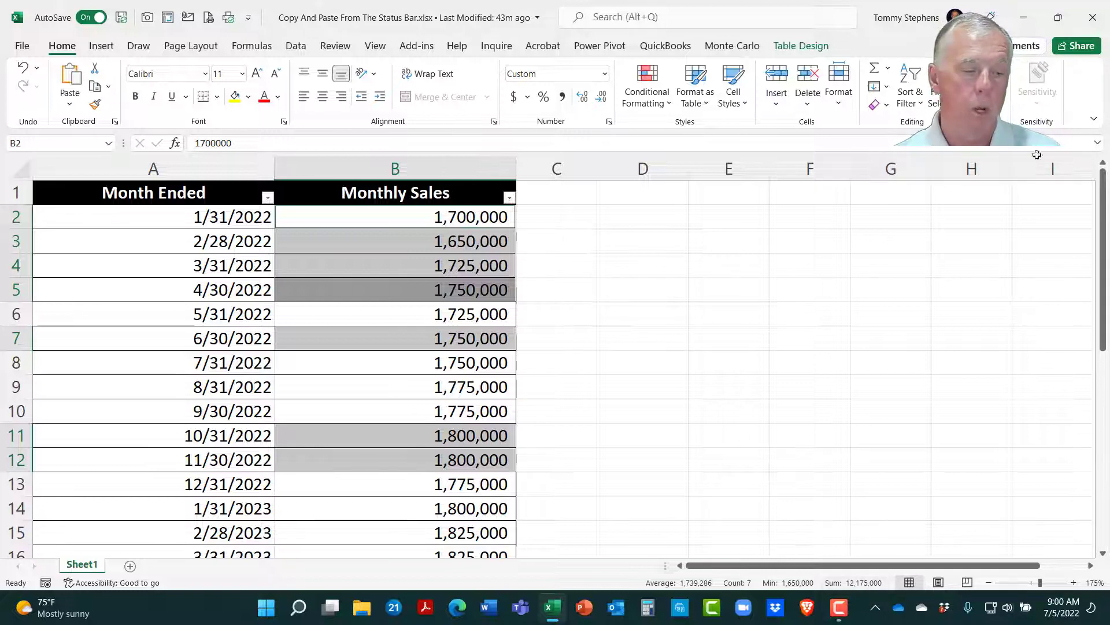
Paste the copied 12,175,000 Sum into cell G3.
click(890, 241)
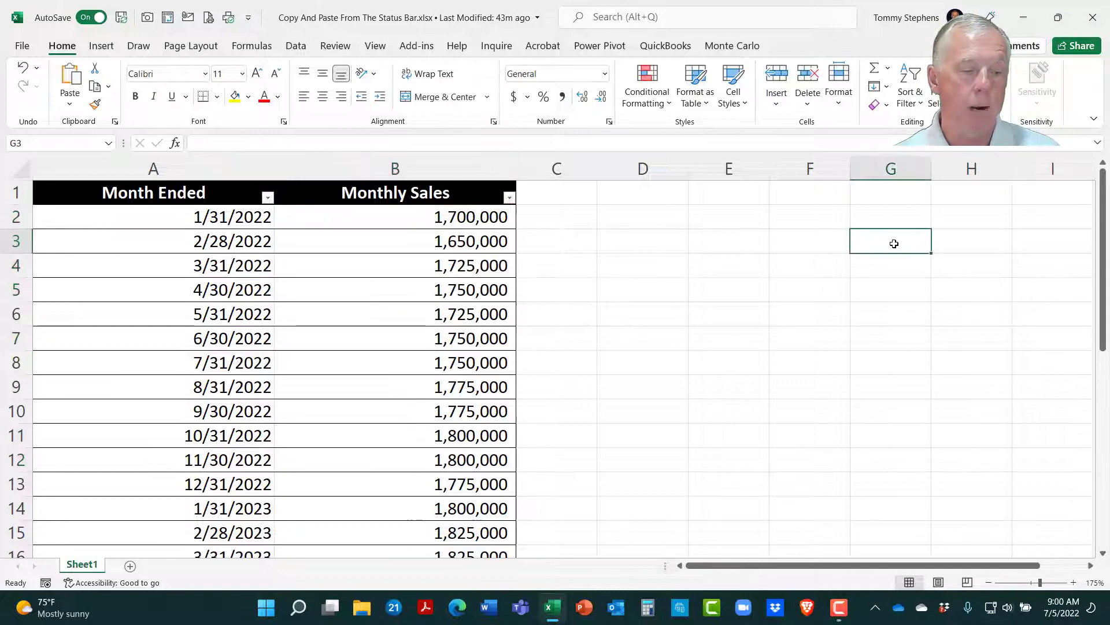
right_click(890, 243)
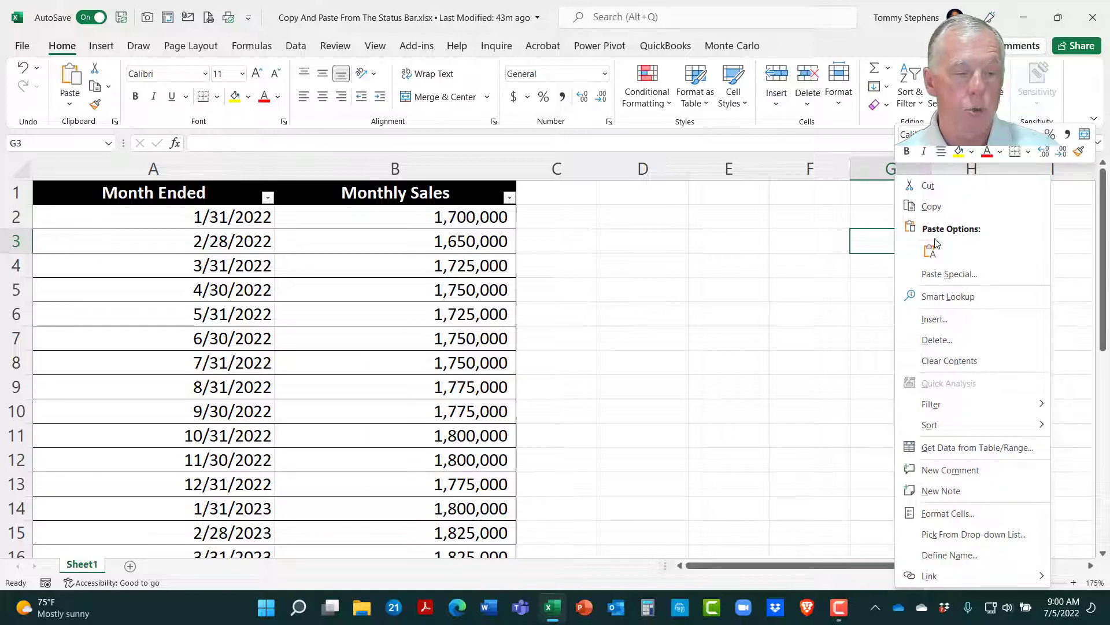
click(932, 249)
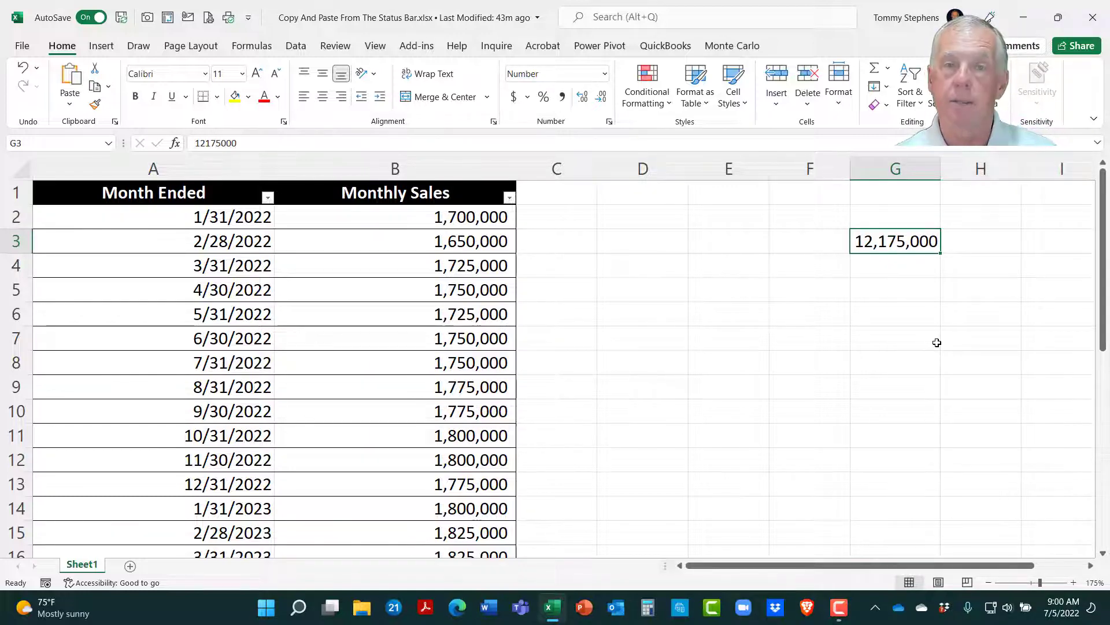
mouse_move(493, 277)
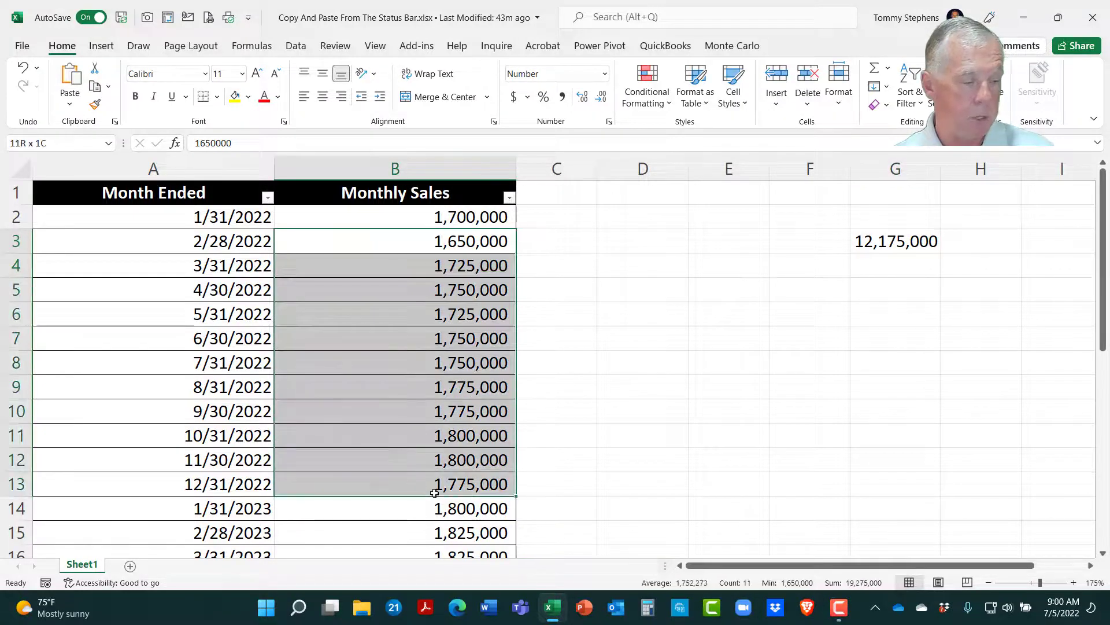
Copy the 19,275,000 status-bar Sum and paste it into cell G5.
click(394, 240)
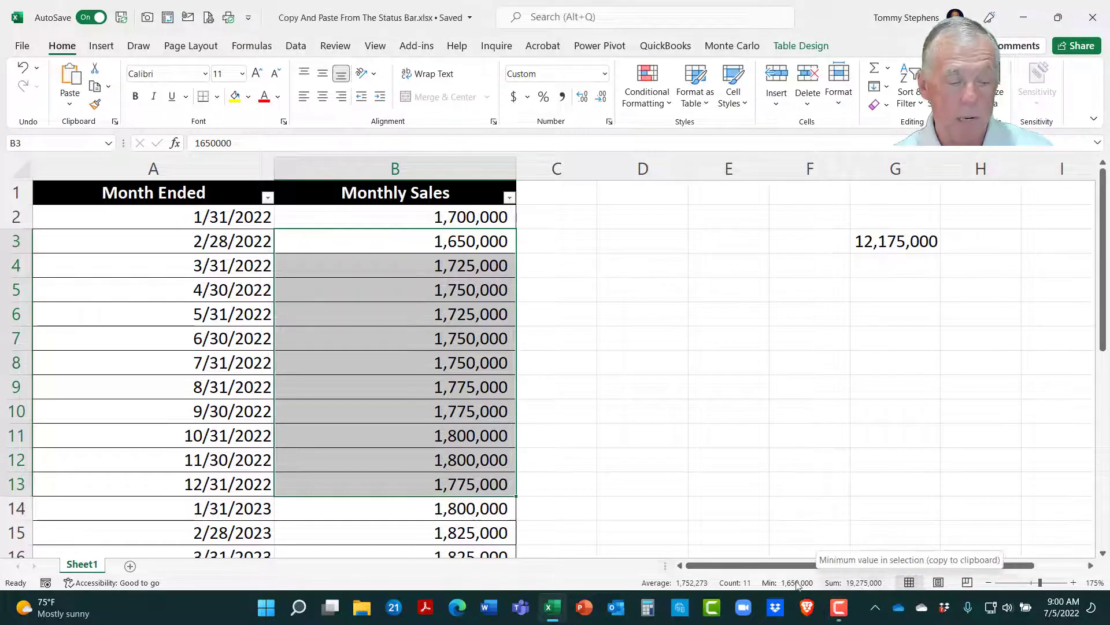
mouse_move(857, 583)
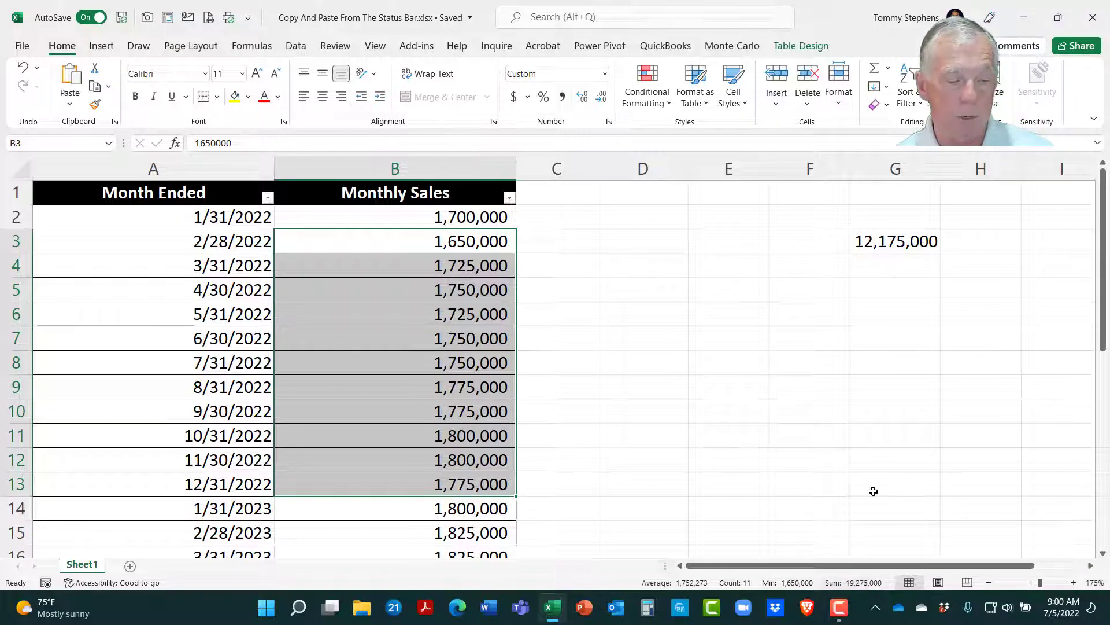
right_click(895, 290)
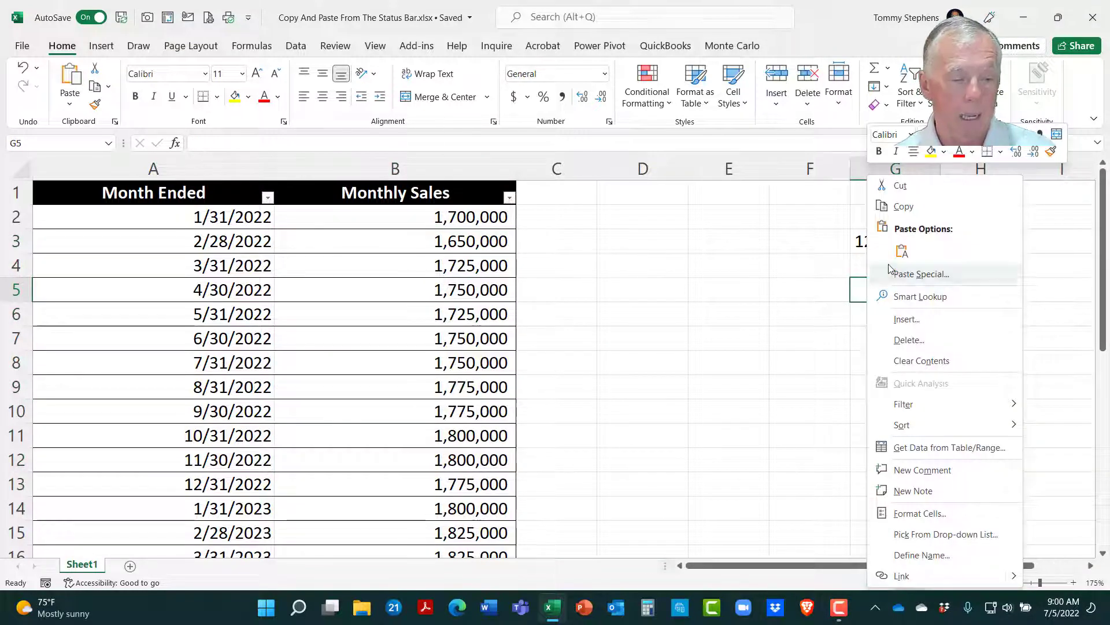
click(901, 251)
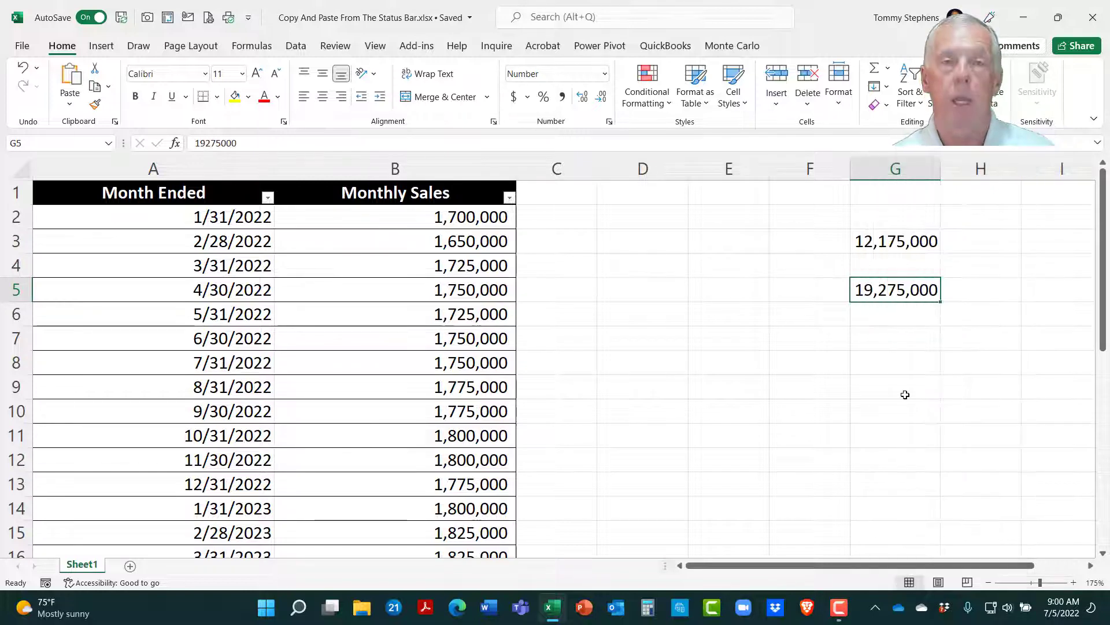